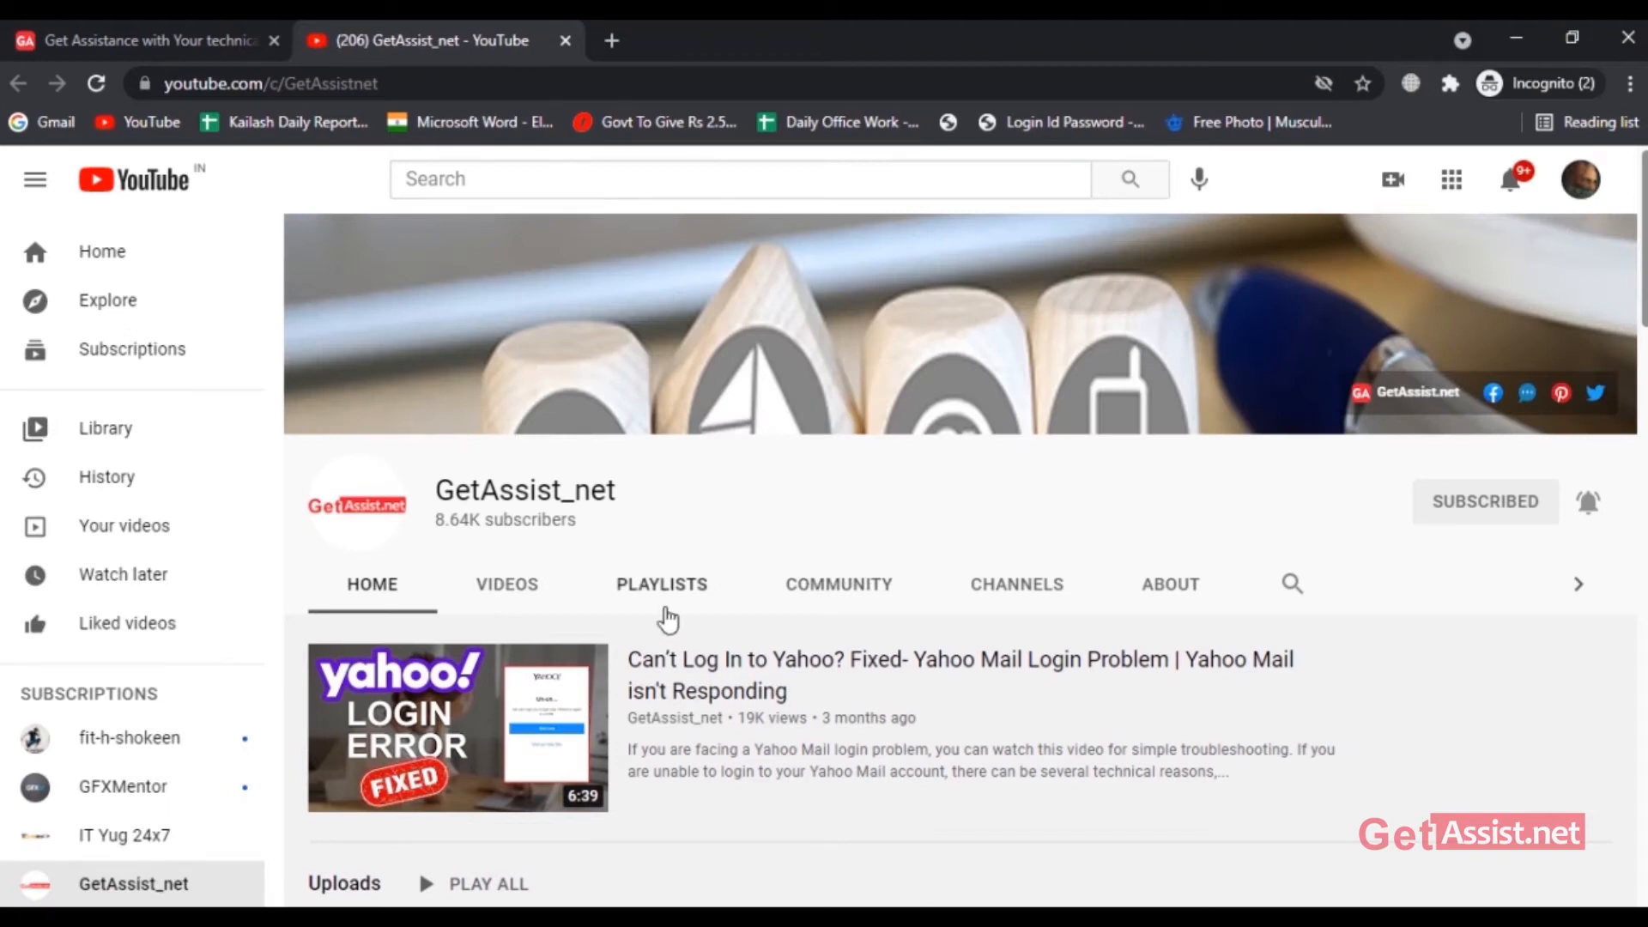
Show the GetAssist_net channel's Videos tab and scroll through its uploads.
left_click(506, 584)
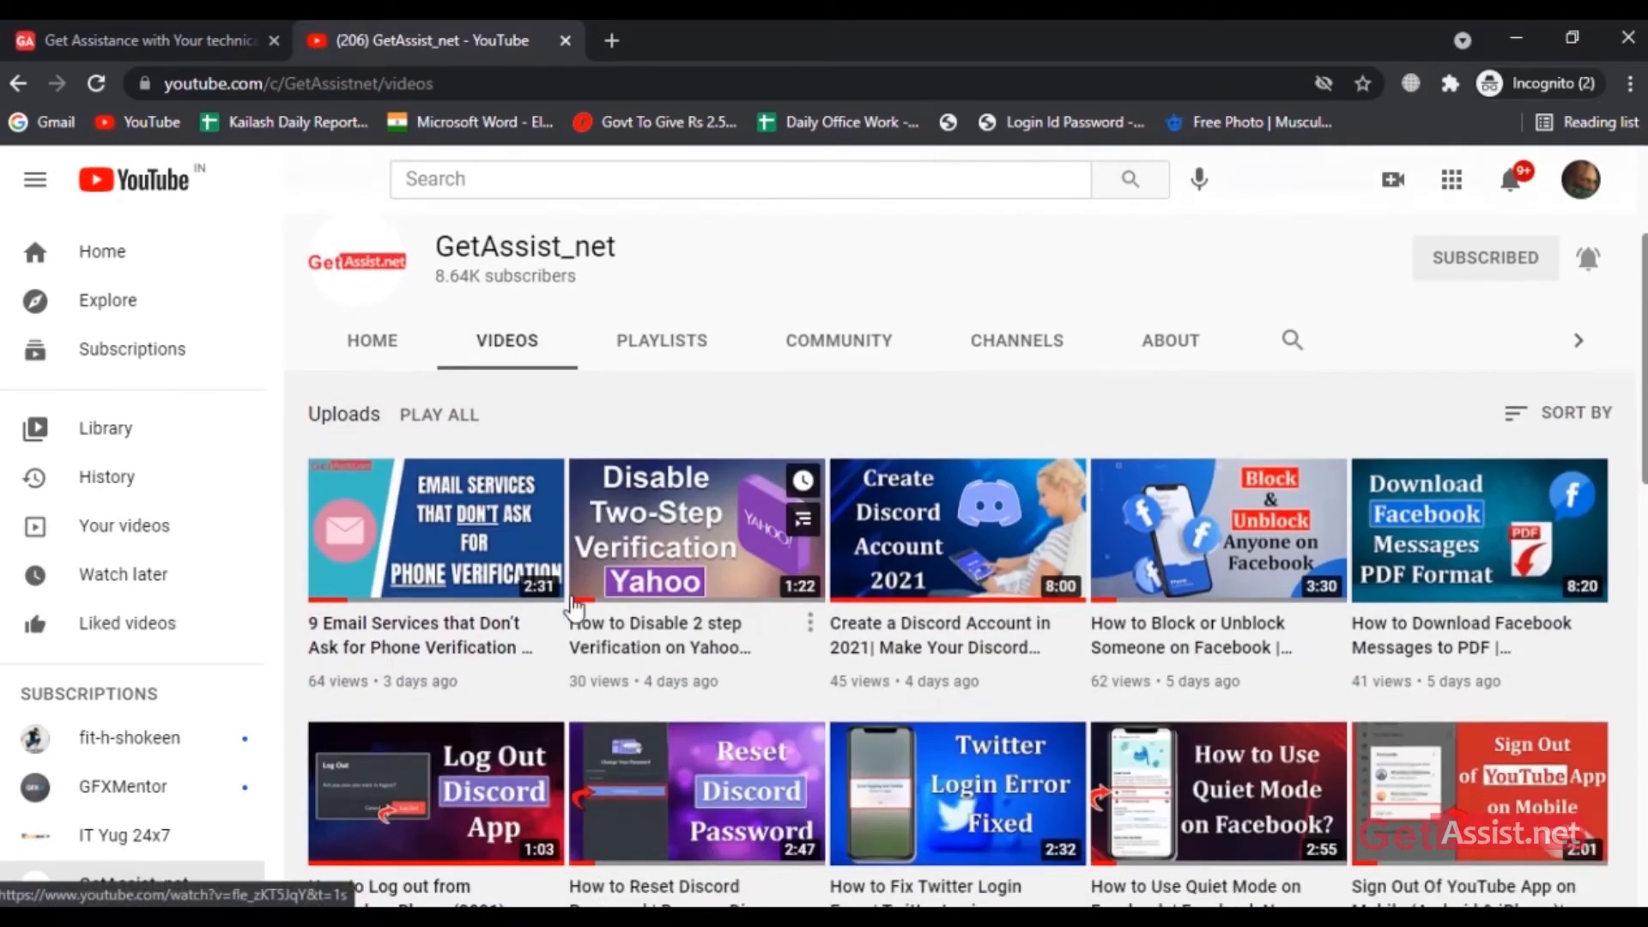
scroll("down", 3)
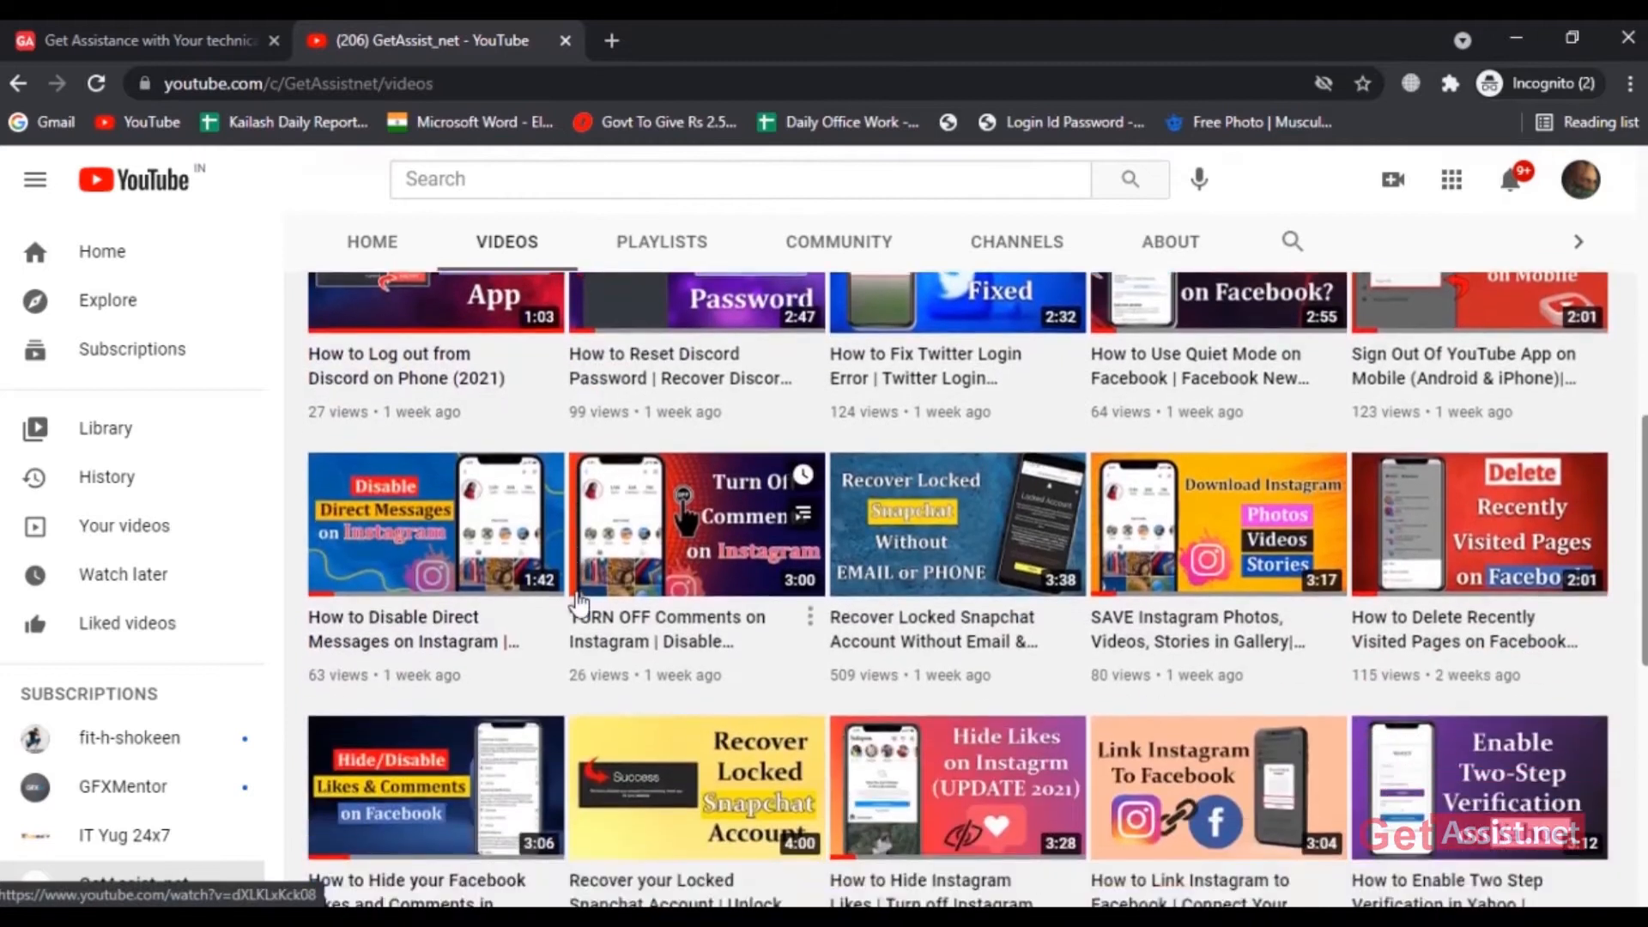
scroll("down", 3)
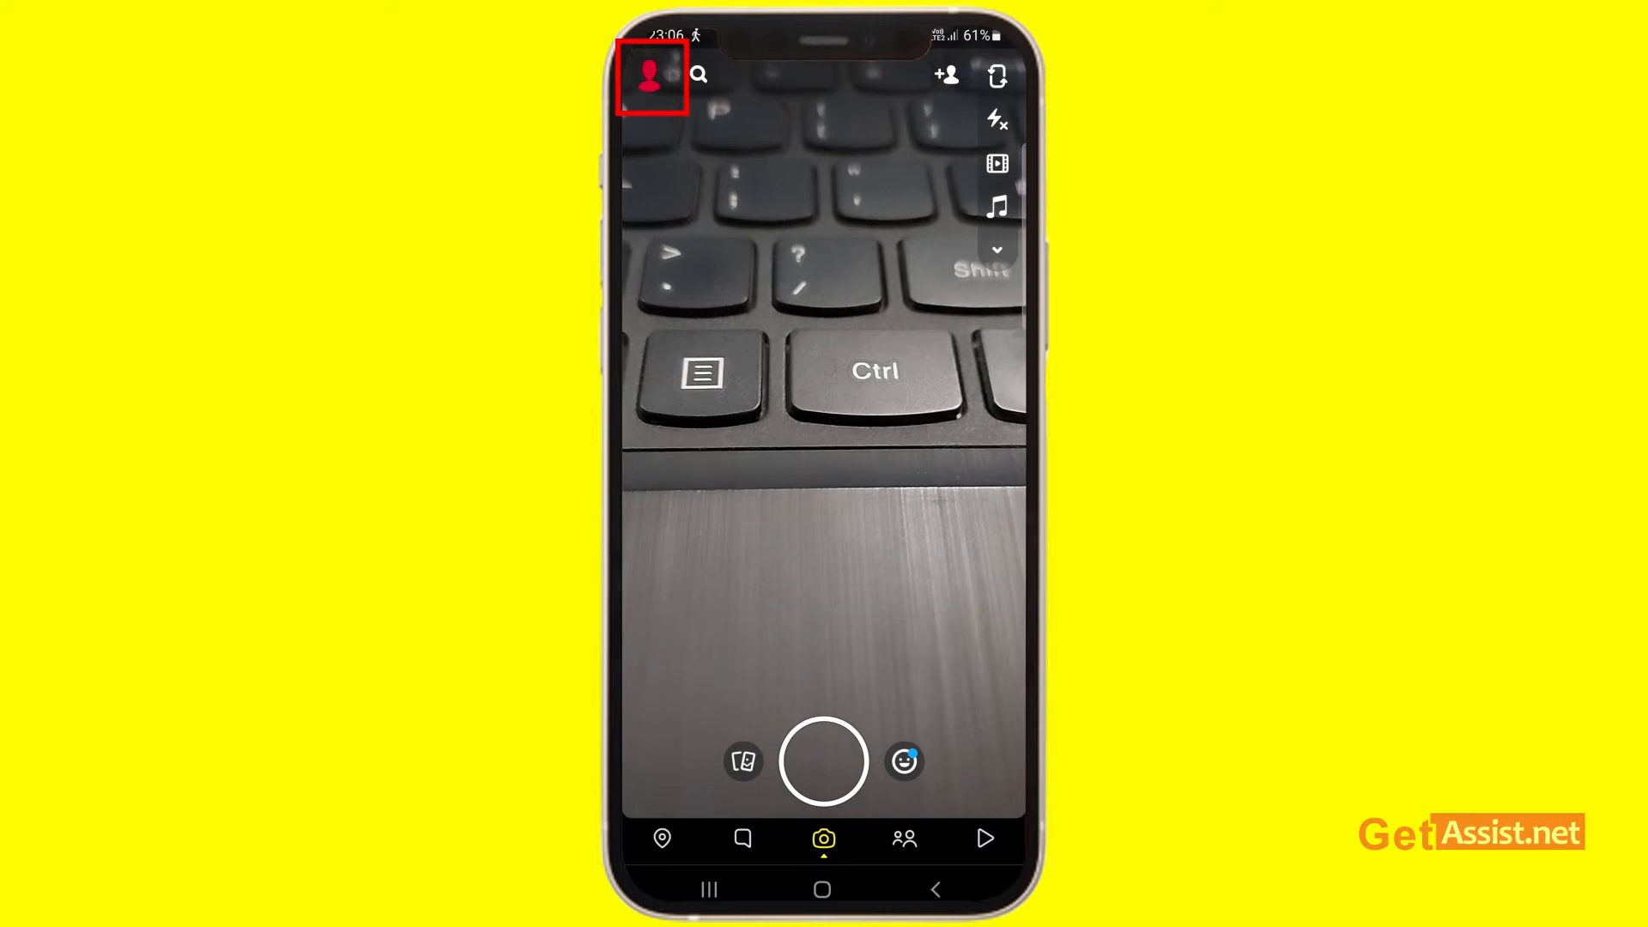
Open the Snapchat profile page, then its gear-icon Settings list.
left_click(651, 75)
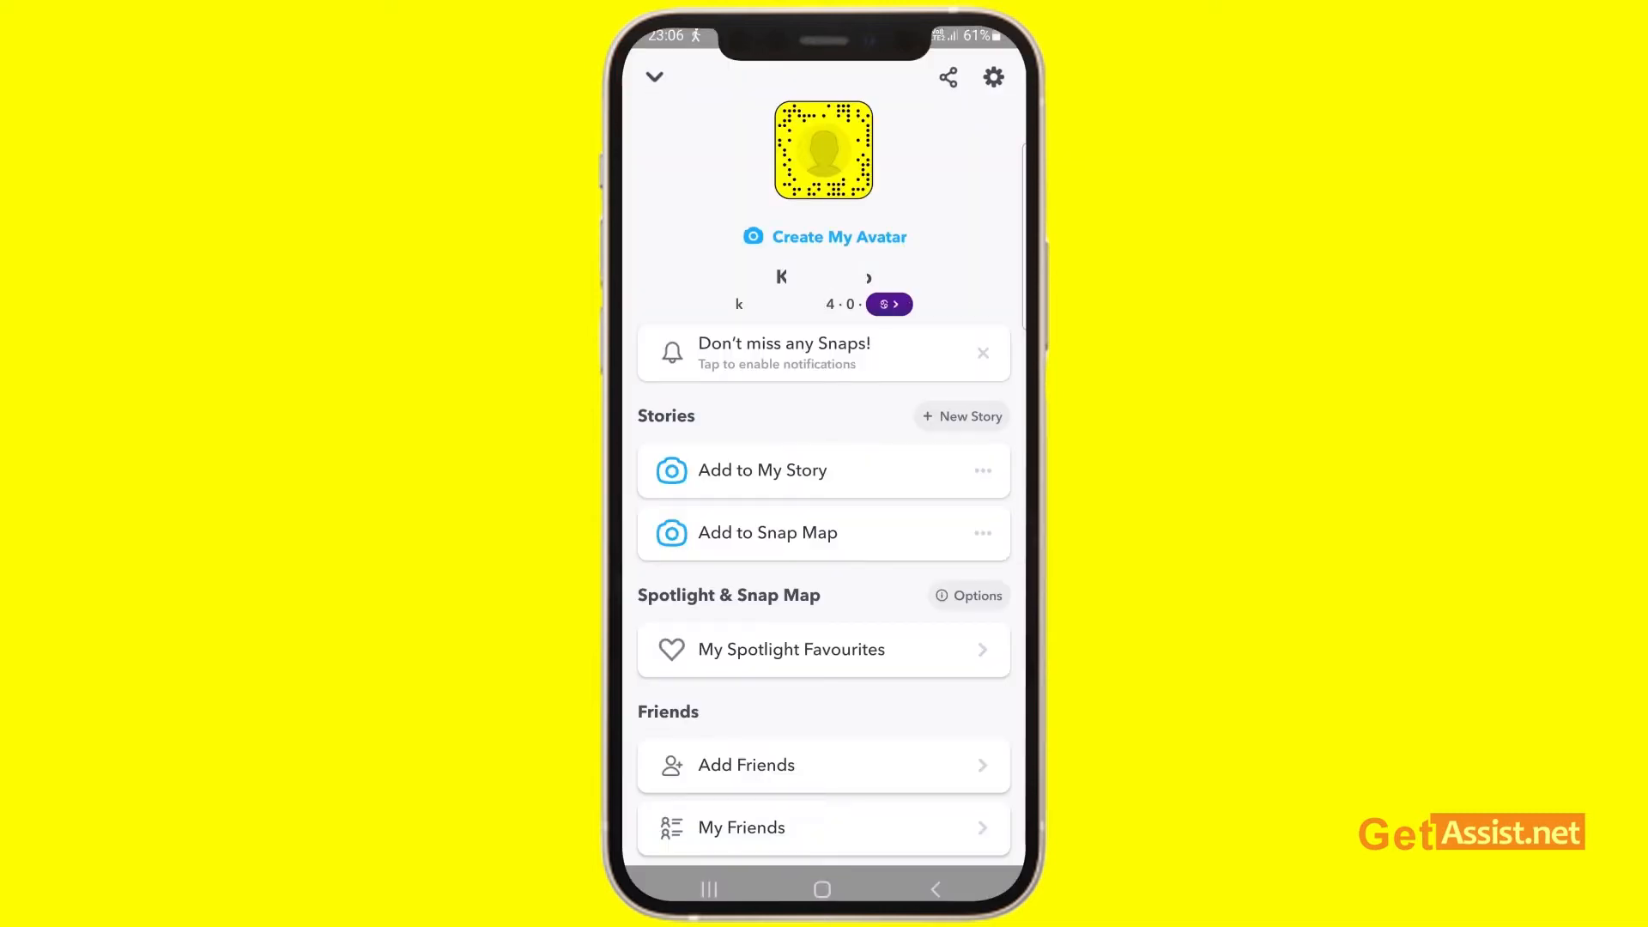
left_click(992, 77)
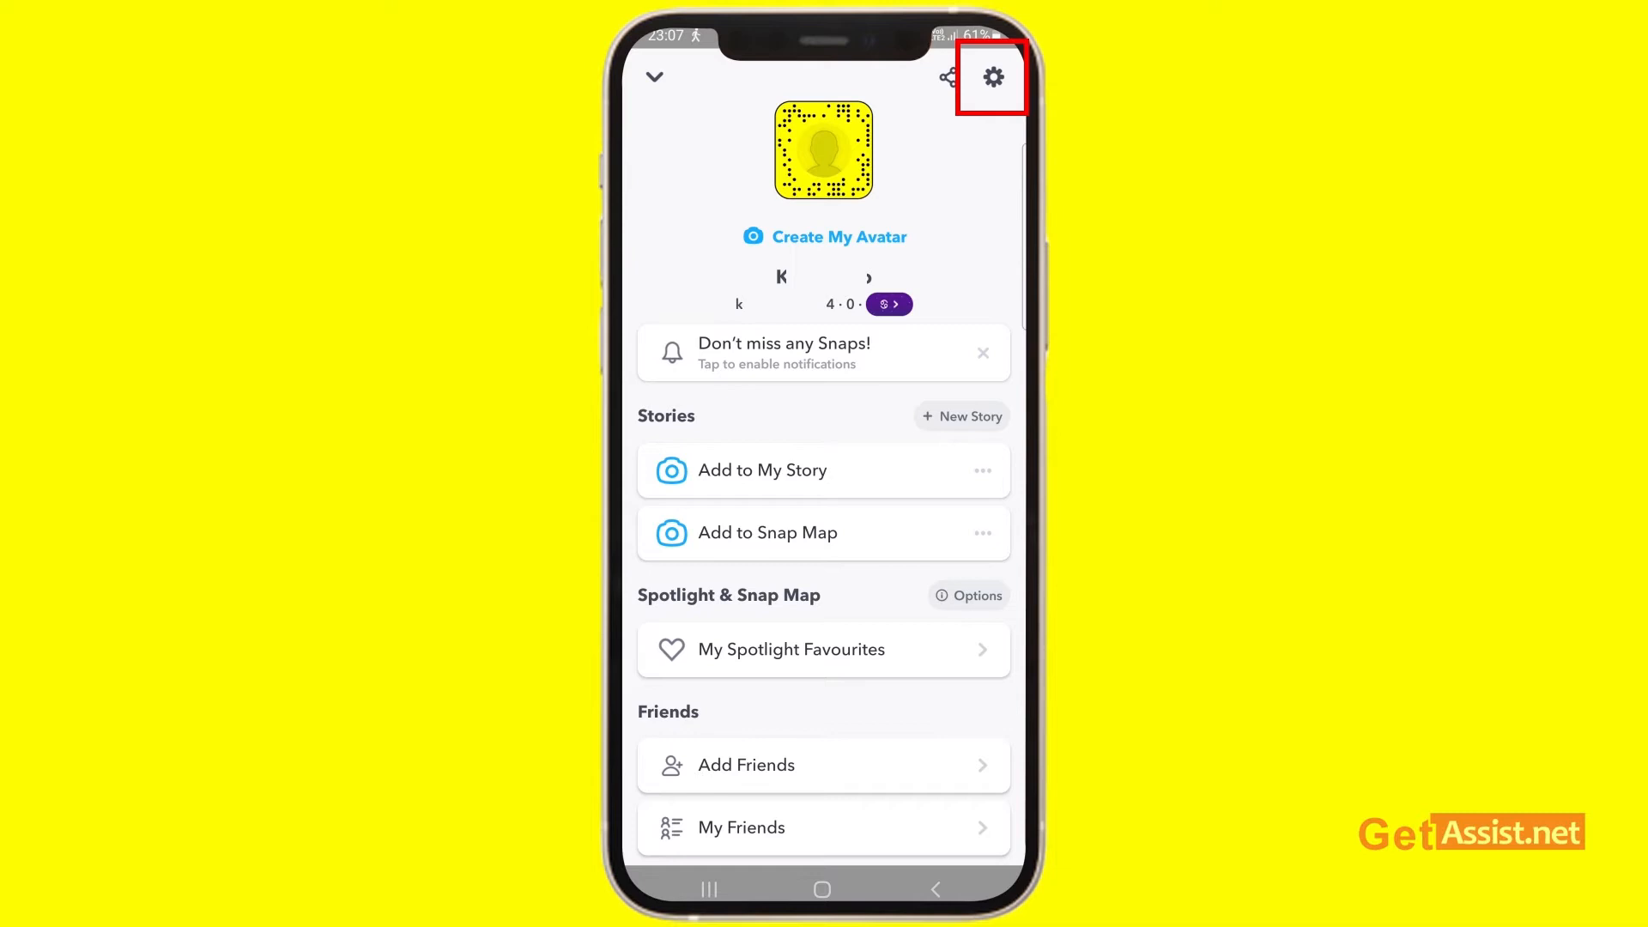
left_click(989, 76)
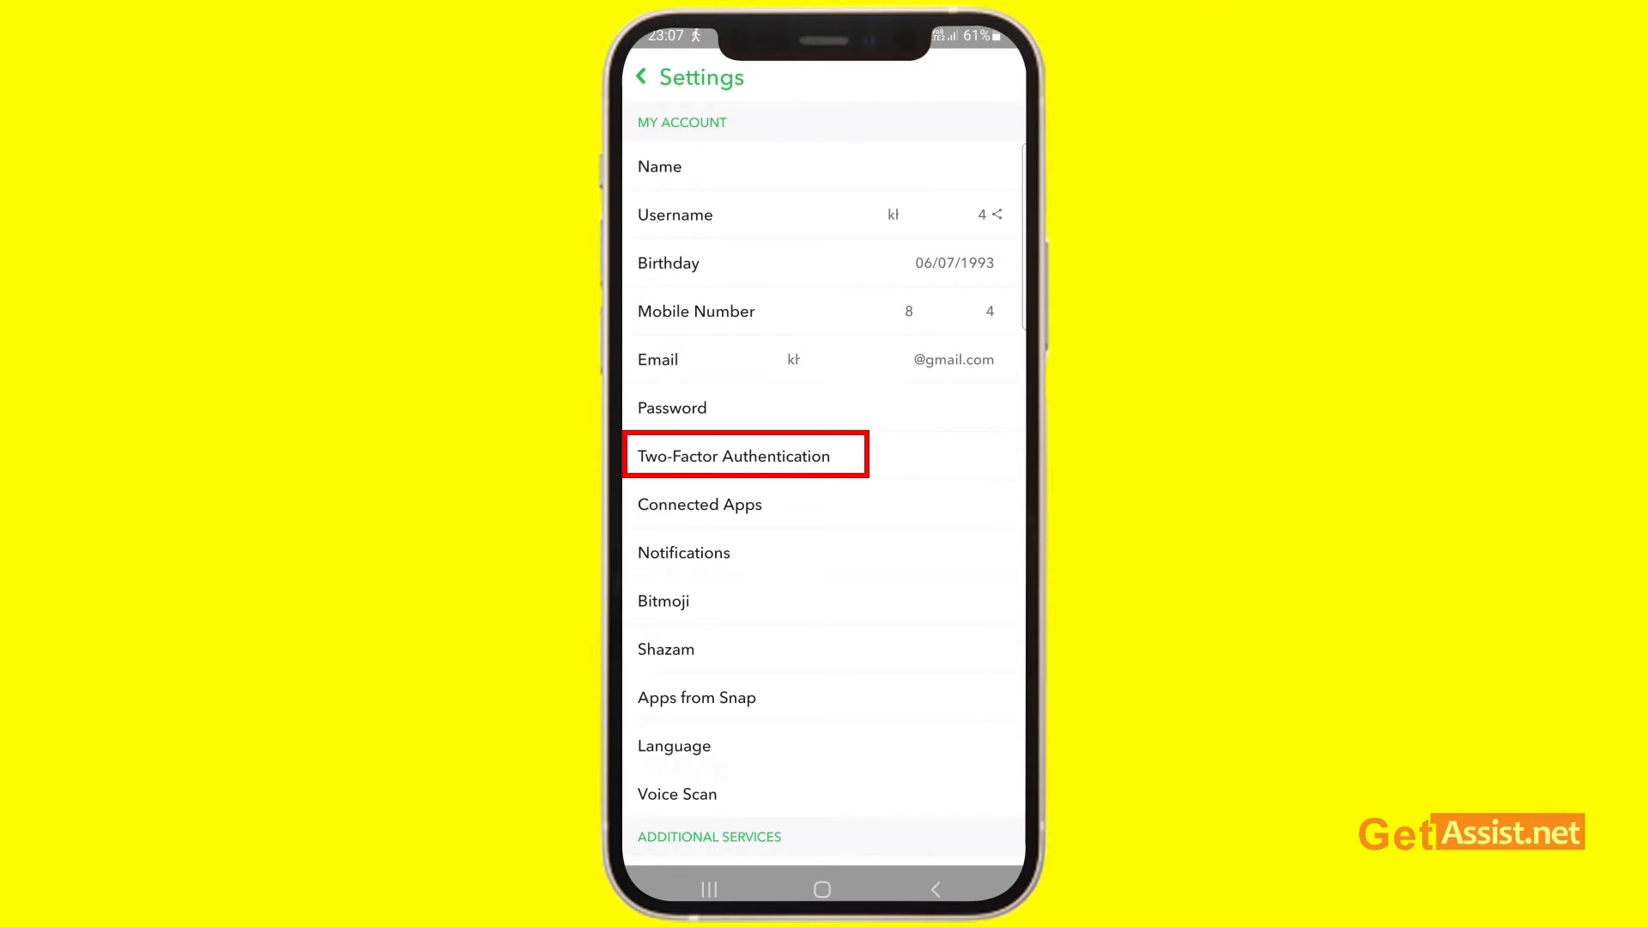
Open Two-Factor Authentication and uncheck Text Verification to bring up the disable prompt.
left_click(735, 455)
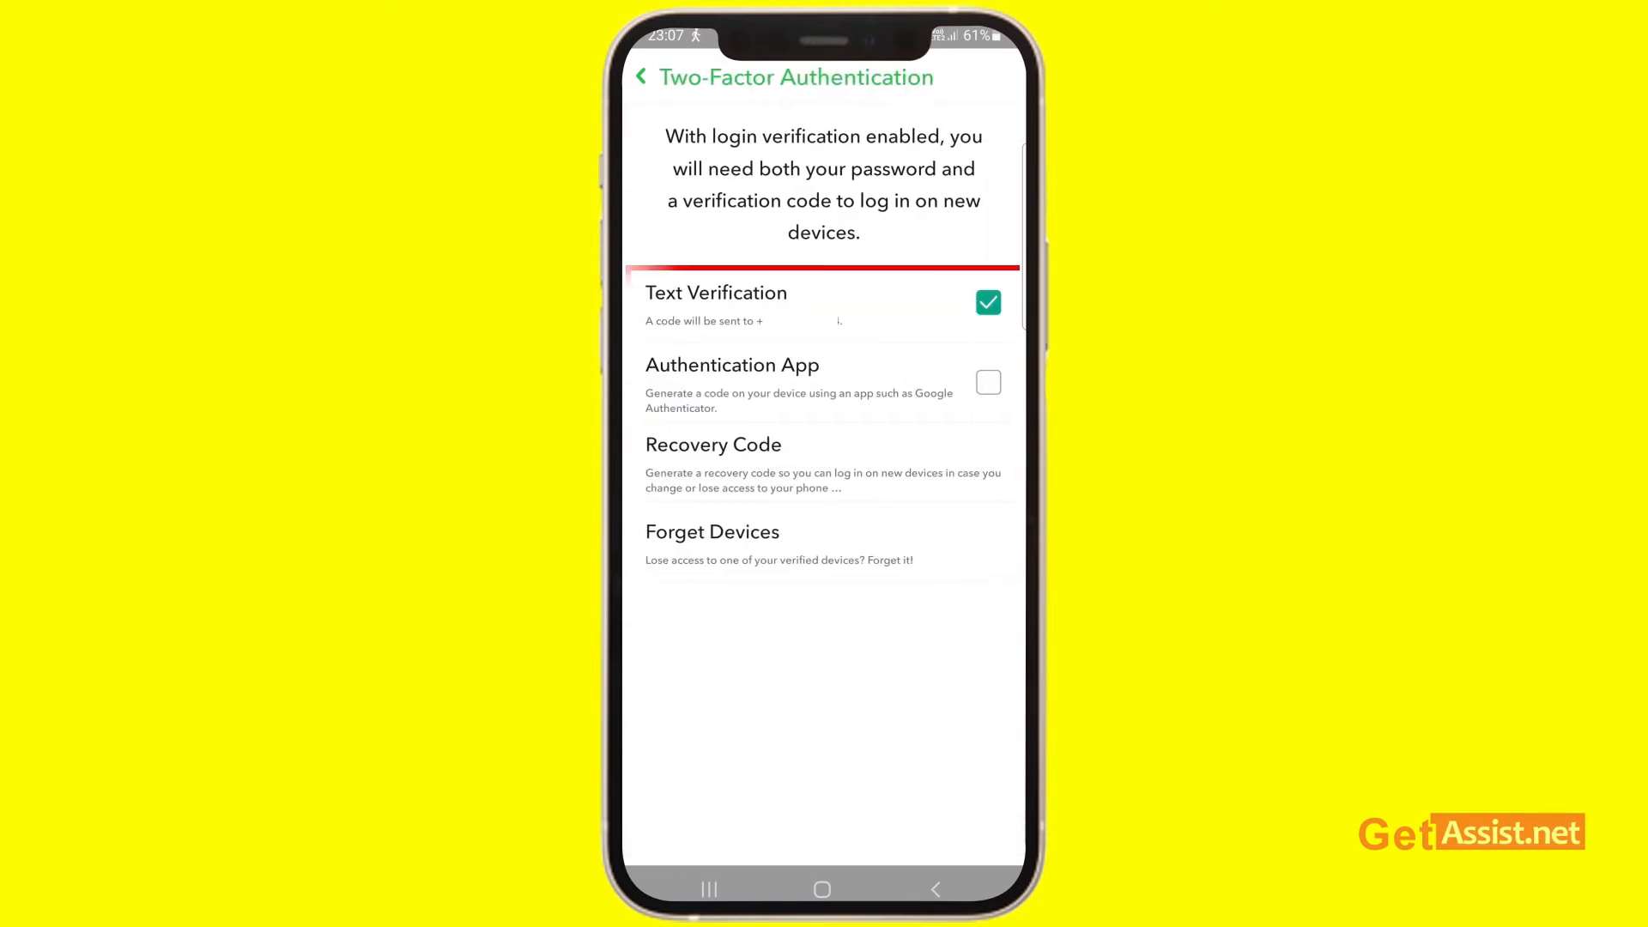
left_click(824, 303)
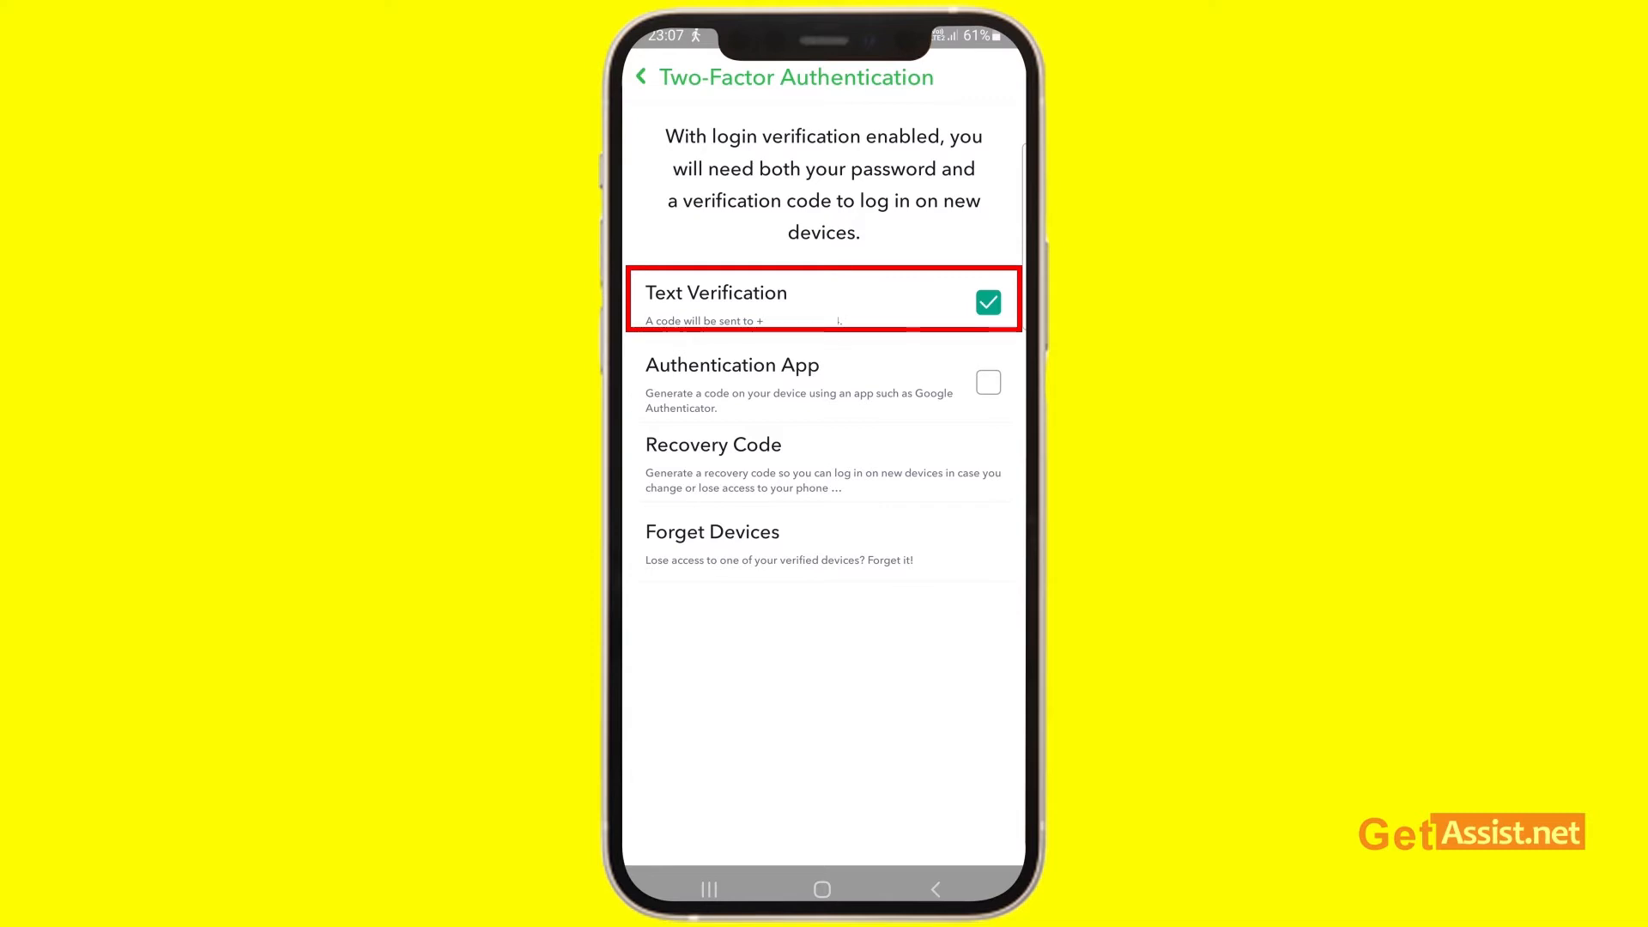
left_click(987, 303)
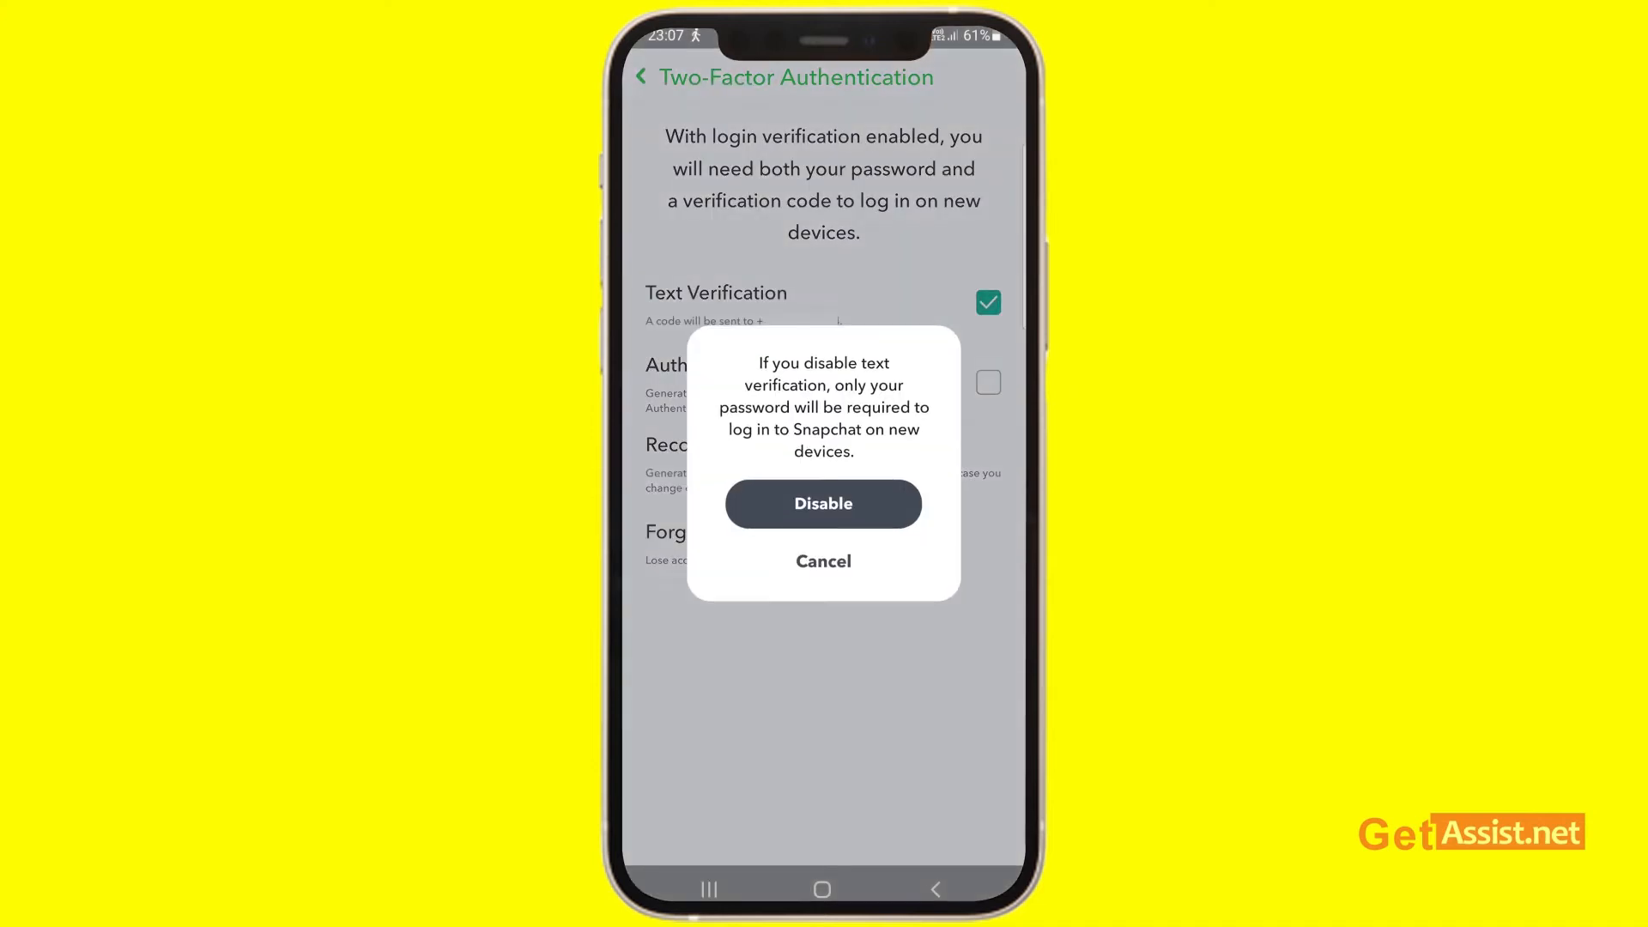
Confirm Disable, return to Settings, and reopen Two-Factor Authentication to see the intro screen.
left_click(824, 504)
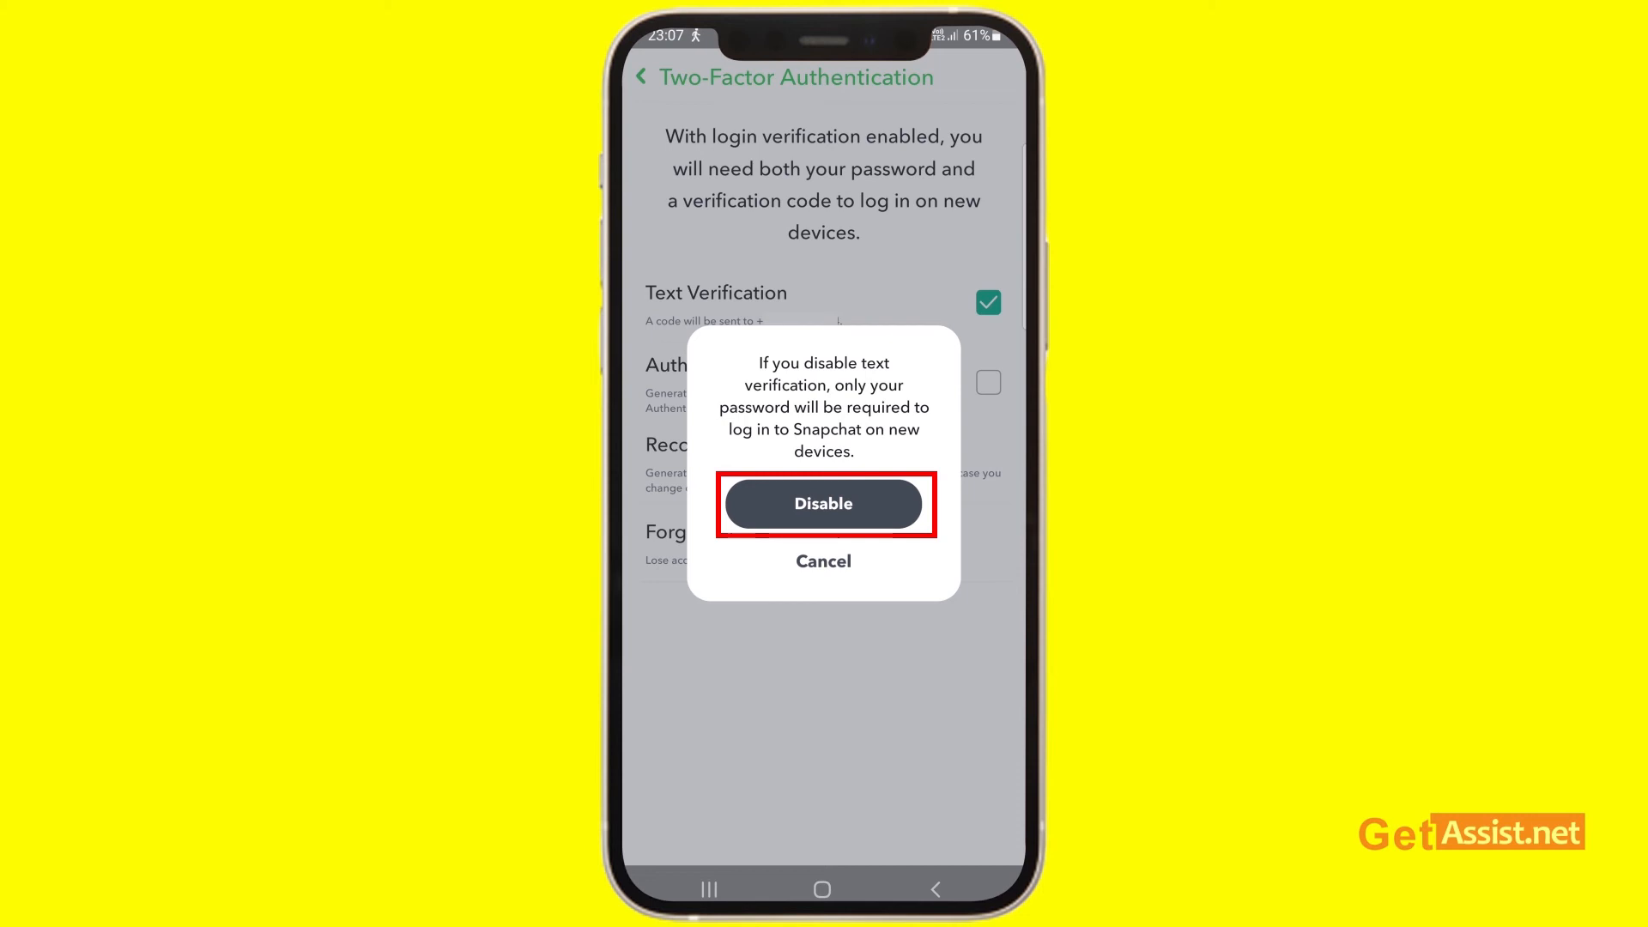
left_click(824, 504)
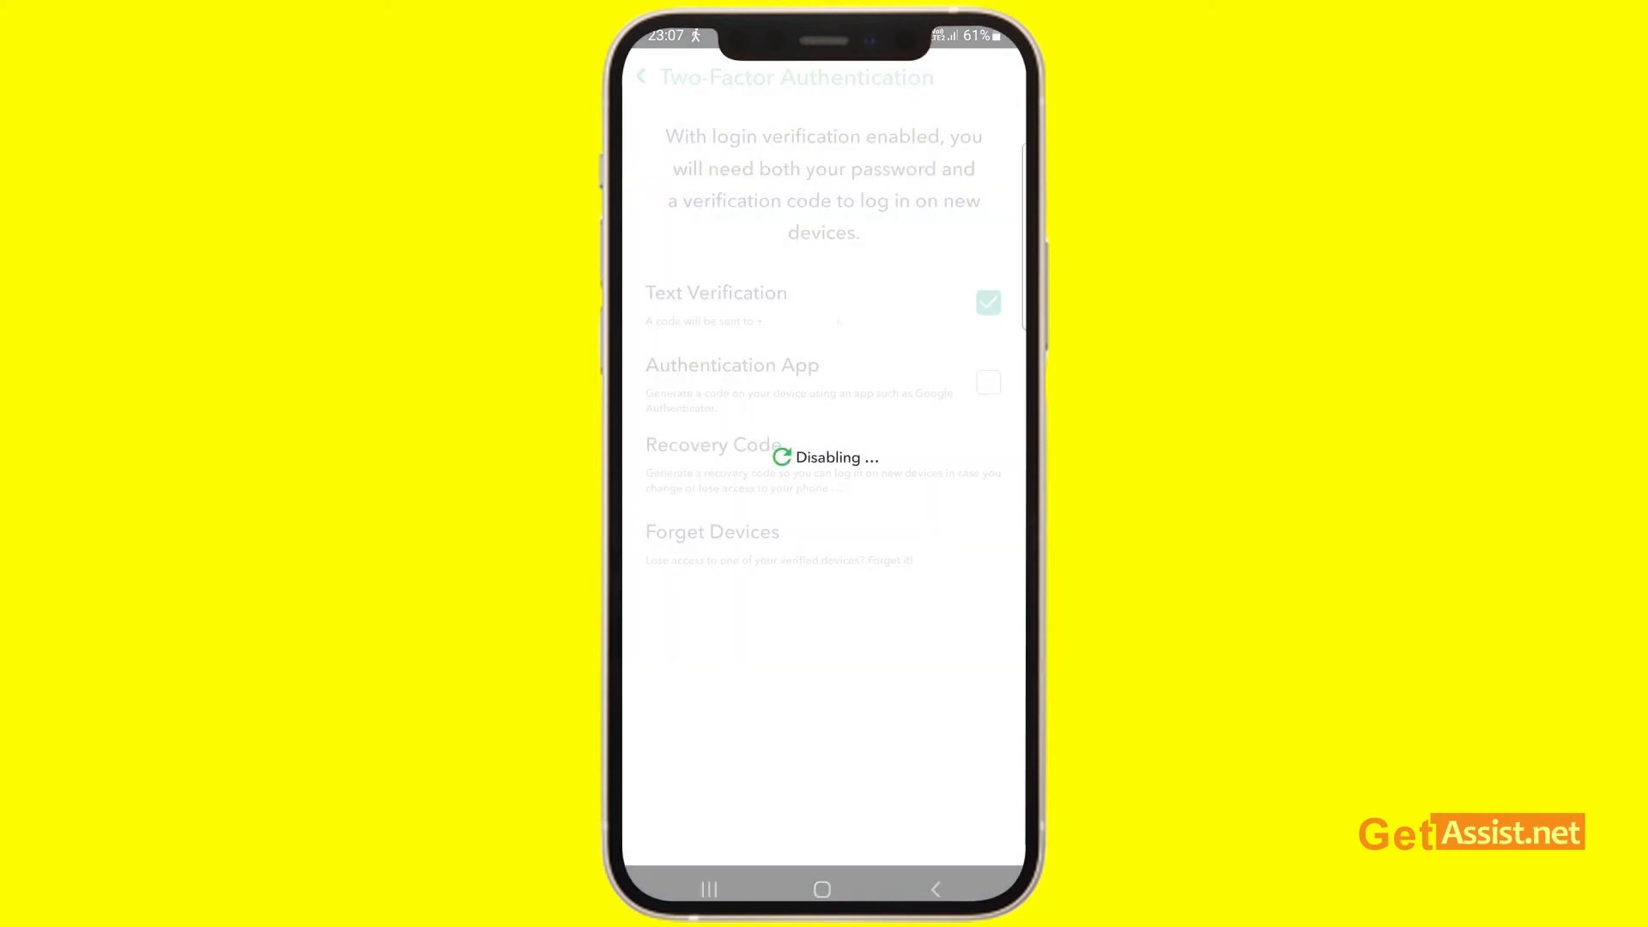
left_click(641, 75)
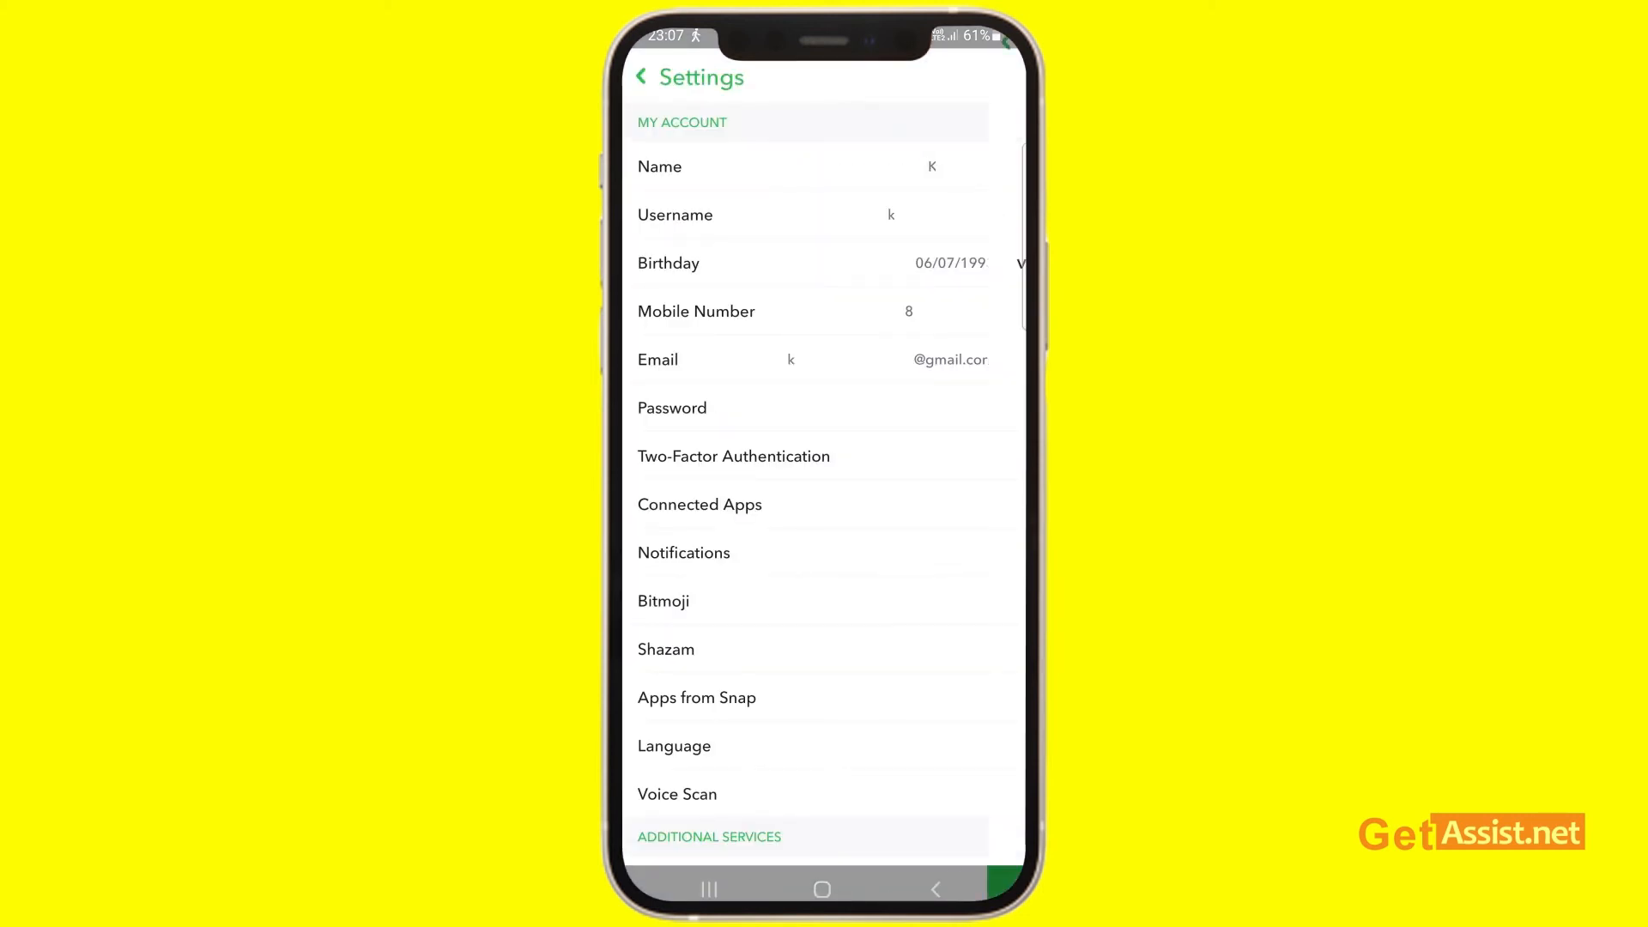
left_click(732, 455)
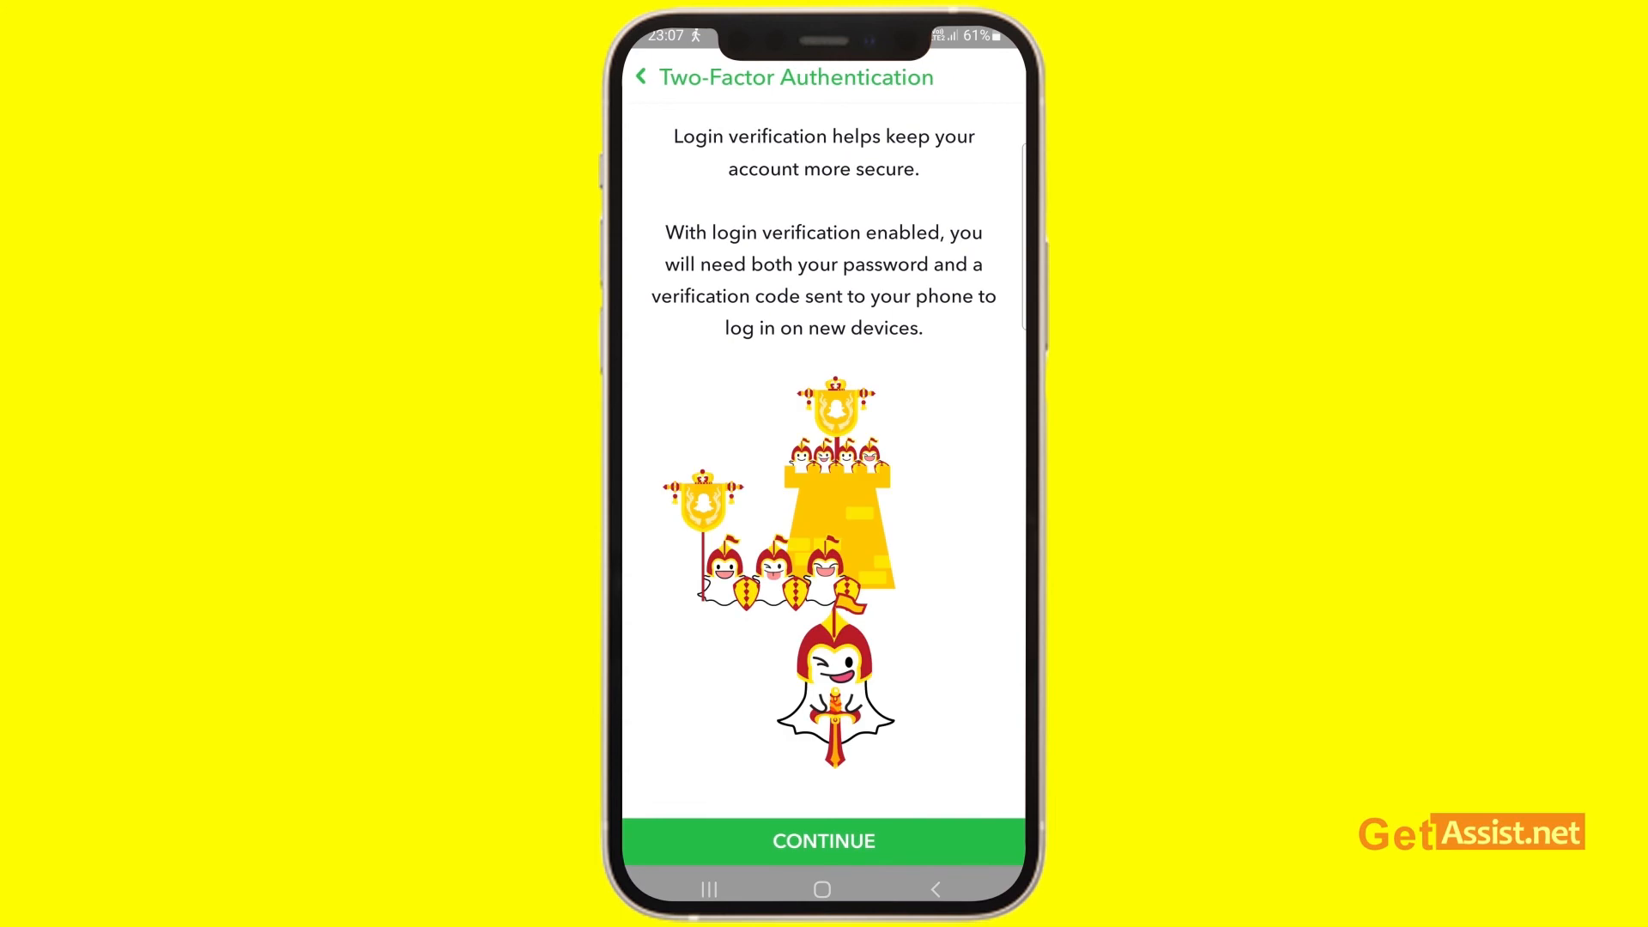